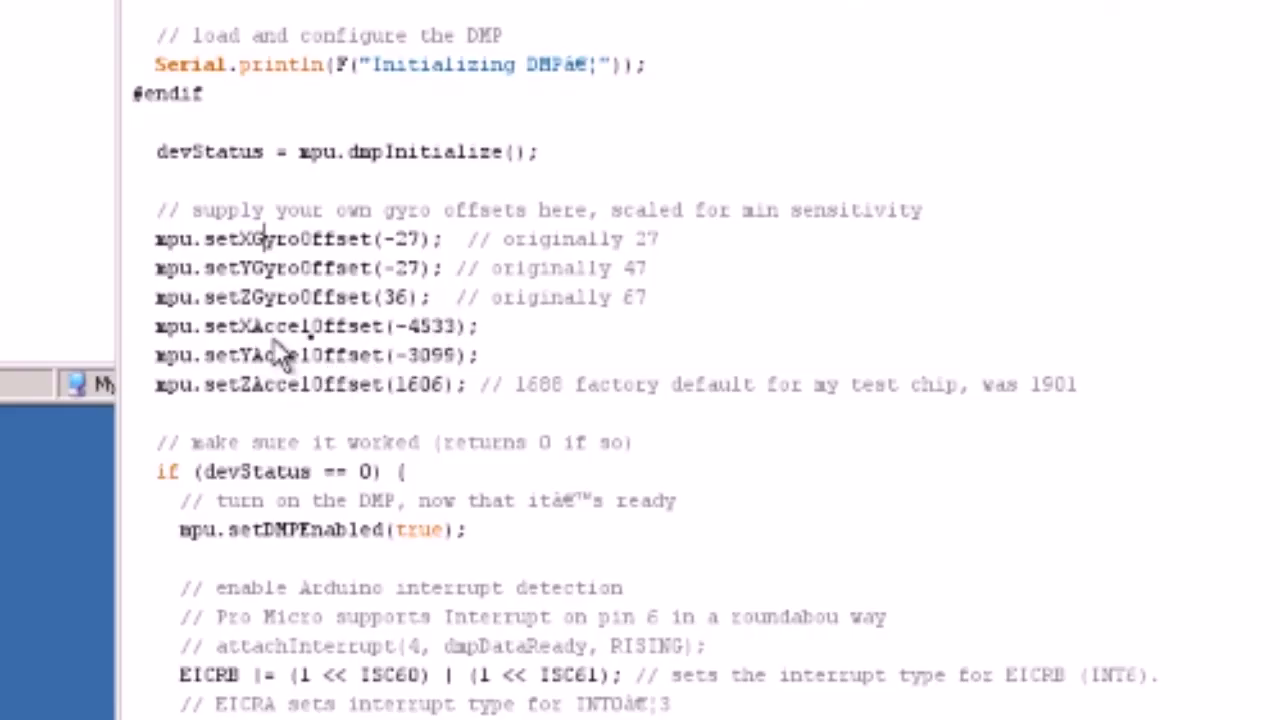
pyautogui.moveTo(390, 370)
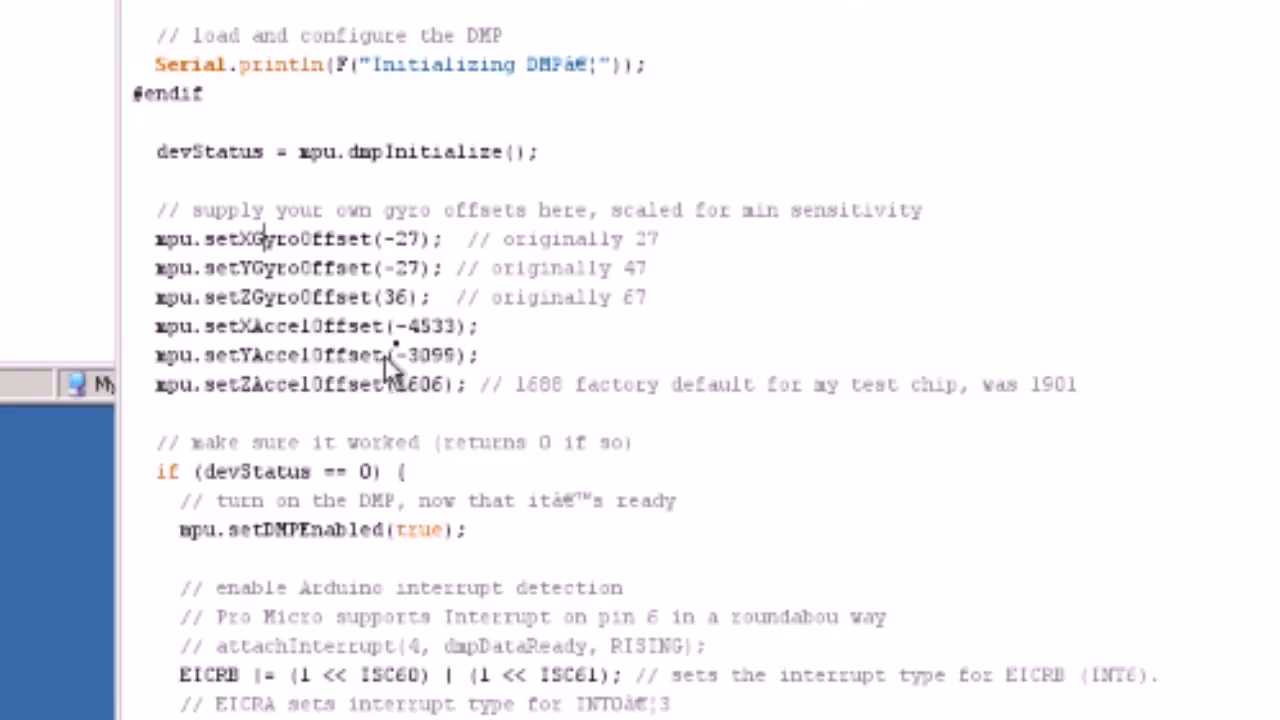
pyautogui.moveTo(400, 336)
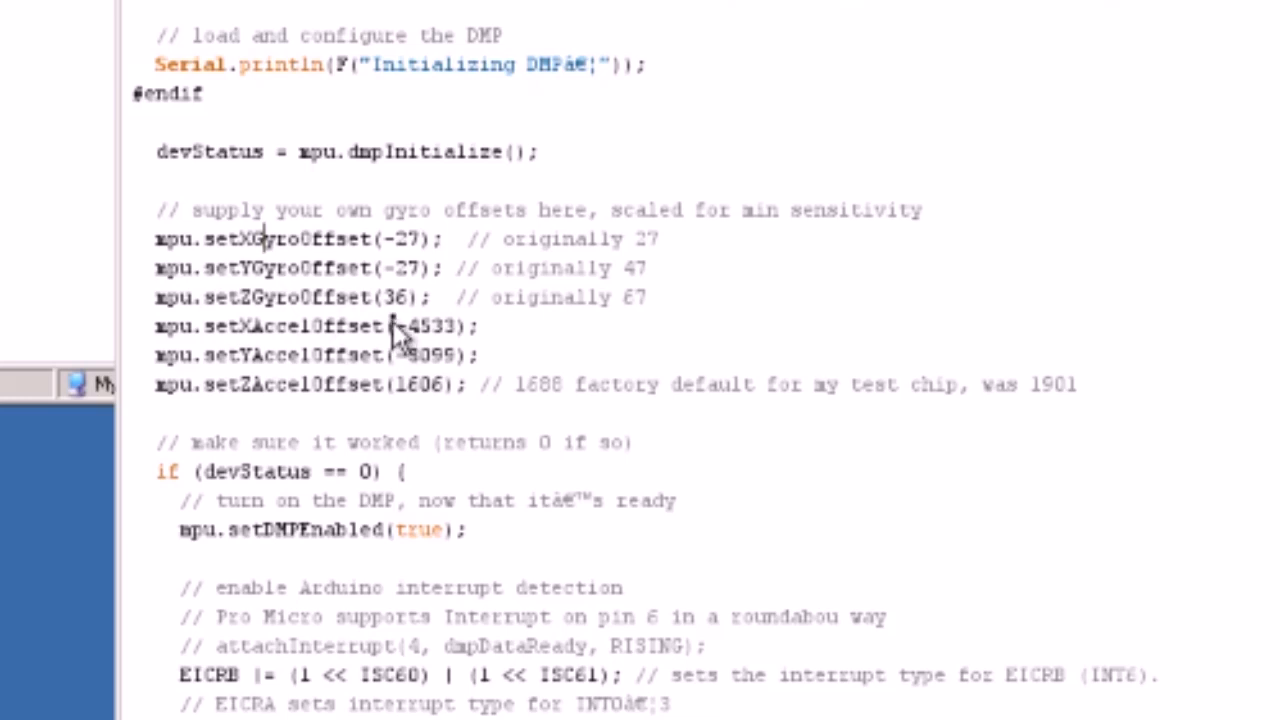